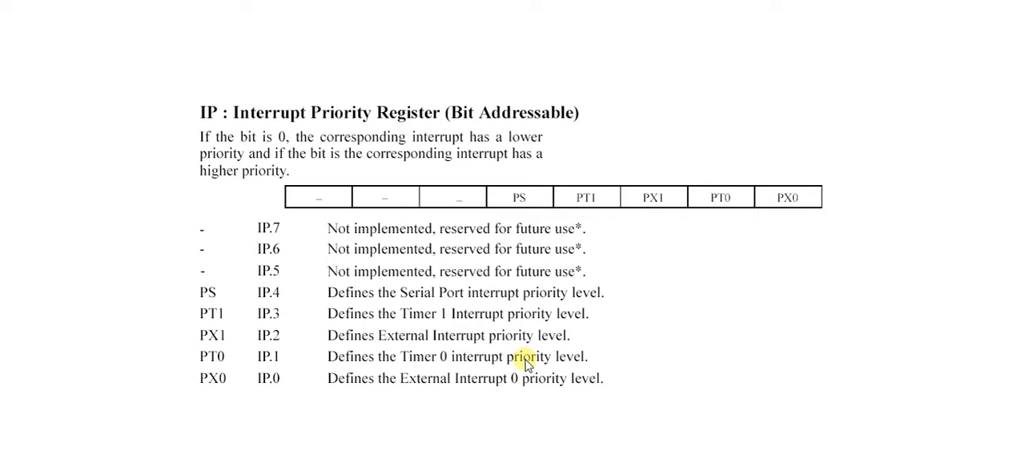
{"action": "mouse_move", "coordinate": [543, 303]}
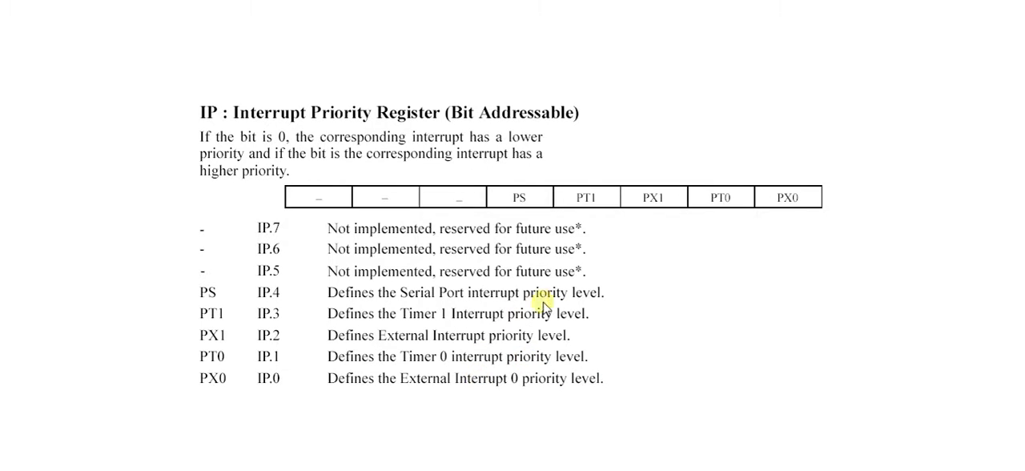
{"action": "mouse_move", "coordinate": [429, 303]}
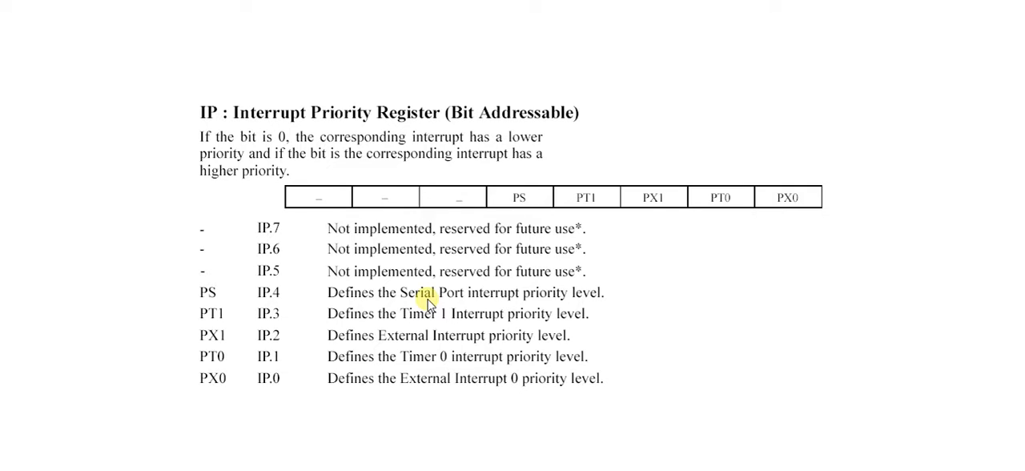
{"action": "mouse_move", "coordinate": [295, 318]}
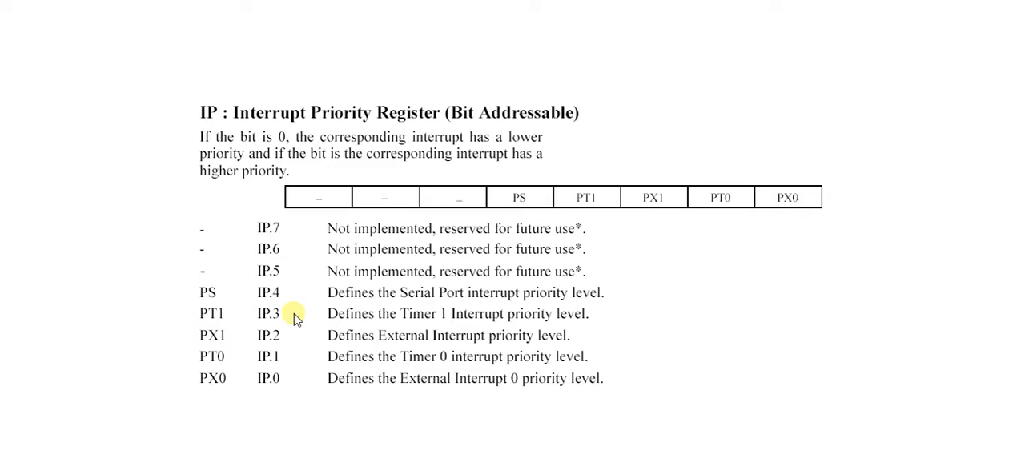
{"action": "mouse_move", "coordinate": [371, 319]}
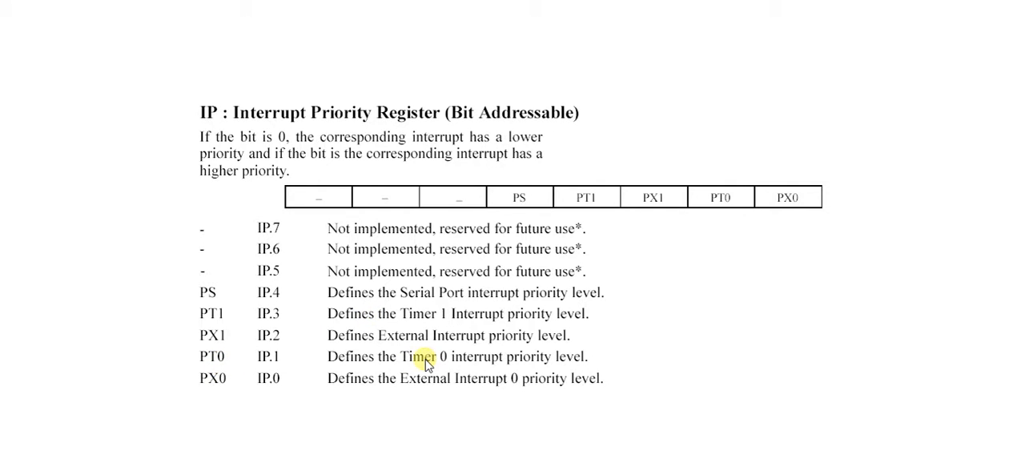
{"action": "mouse_move", "coordinate": [253, 337]}
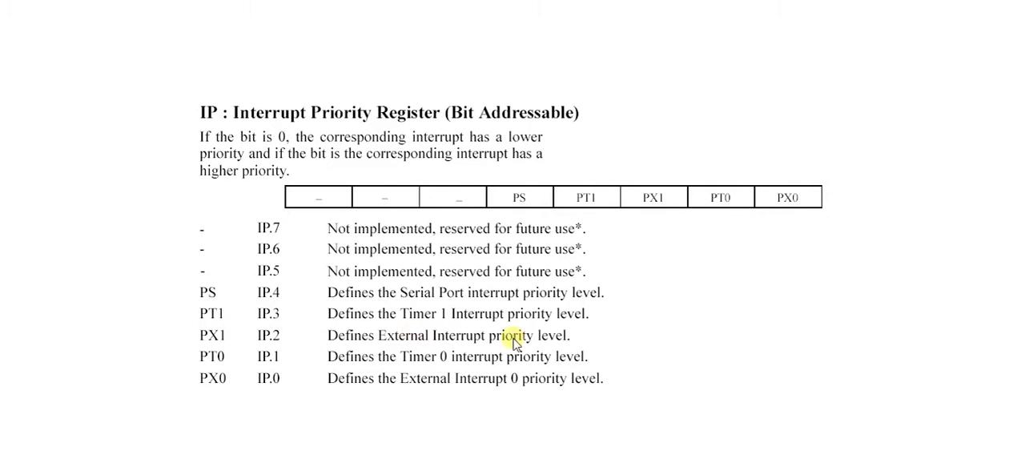
{"action": "mouse_move", "coordinate": [586, 340]}
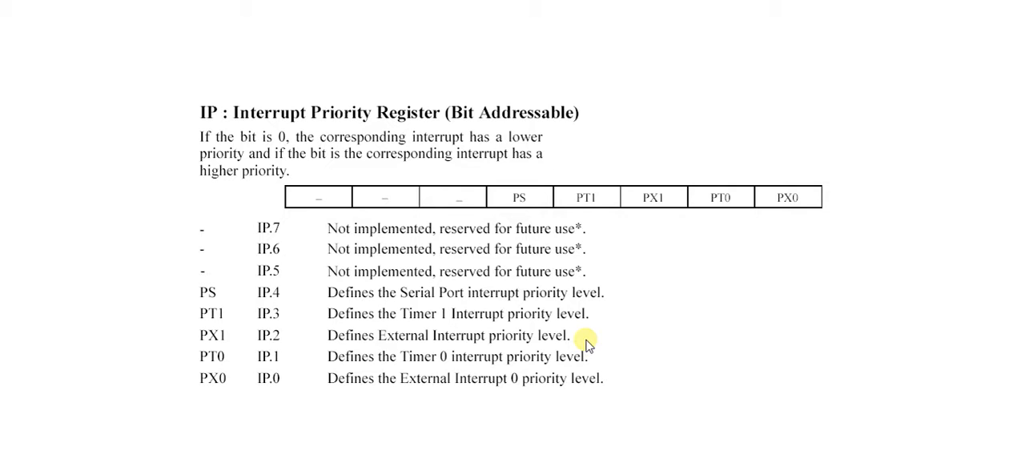
{"action": "mouse_move", "coordinate": [471, 376]}
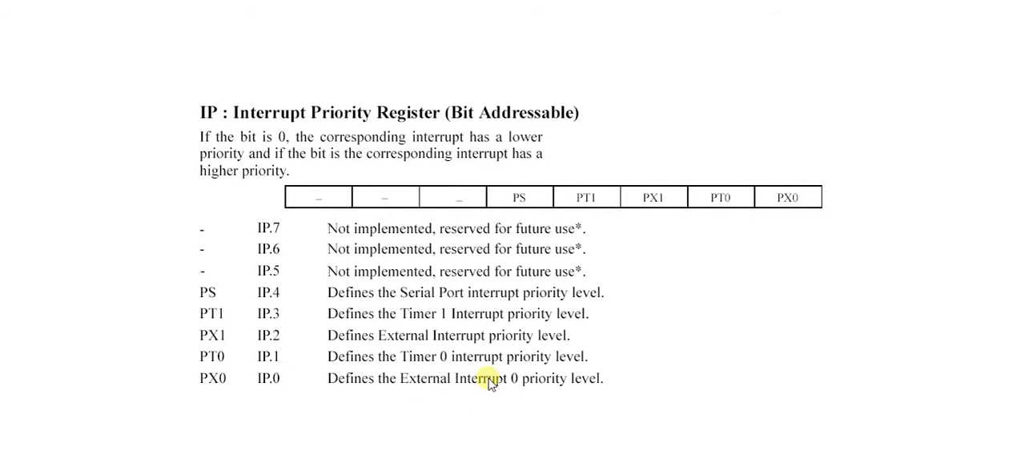
{"action": "mouse_move", "coordinate": [477, 361]}
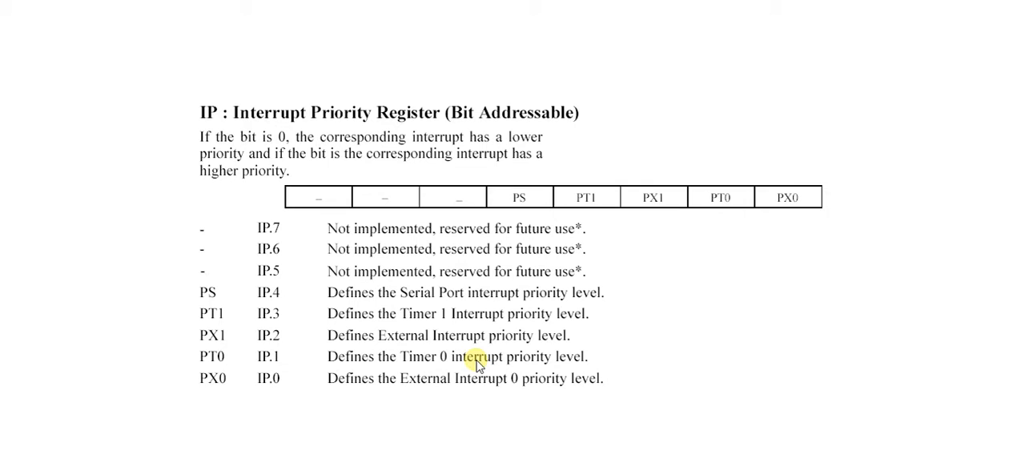